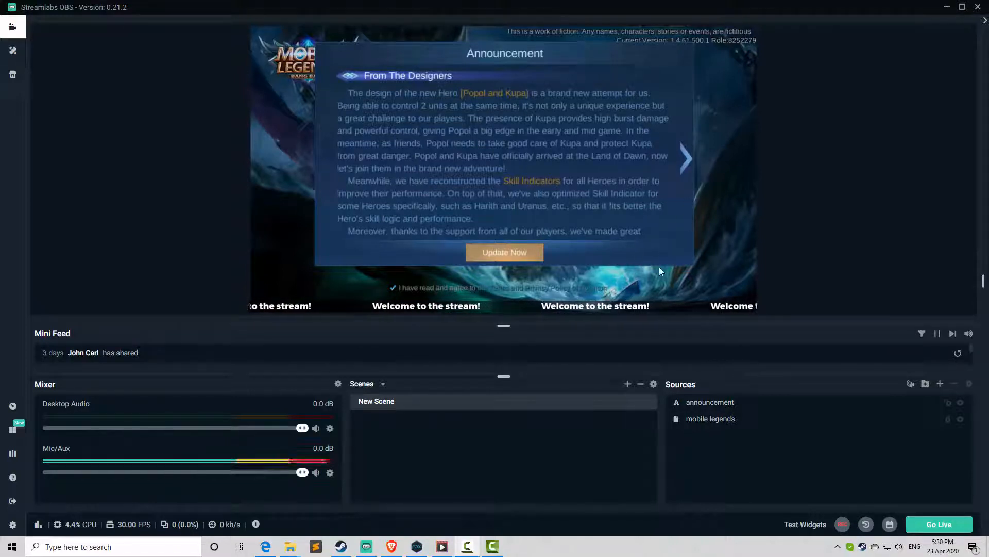
pyautogui.moveTo(706, 278)
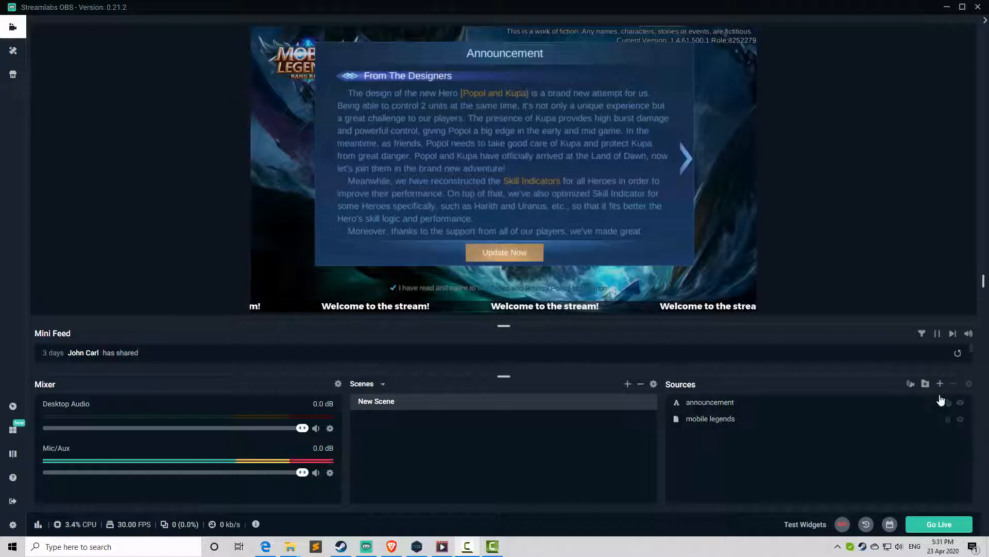
# Step: Add an Image Slide Show source from the Standard source types
pyautogui.click(940, 384)
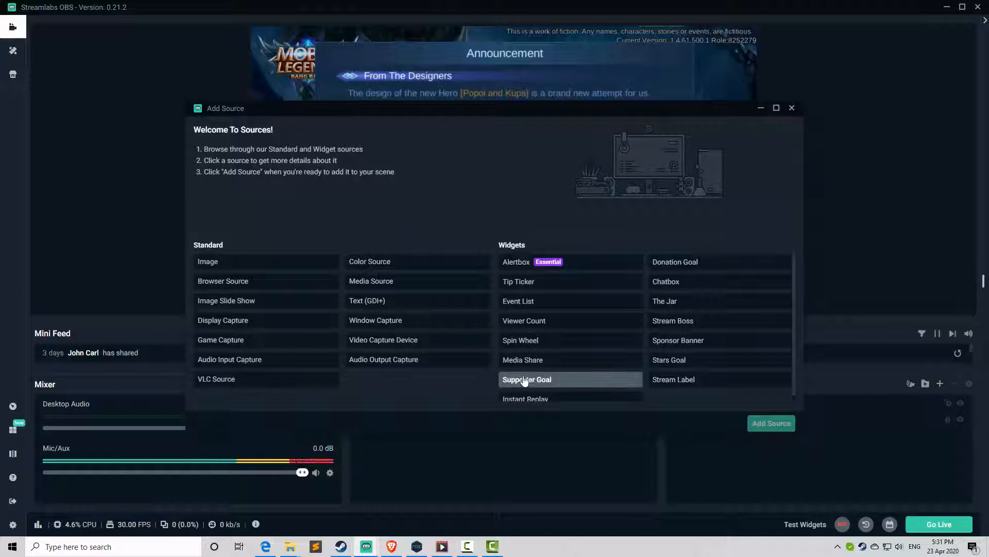
pyautogui.moveTo(252, 305)
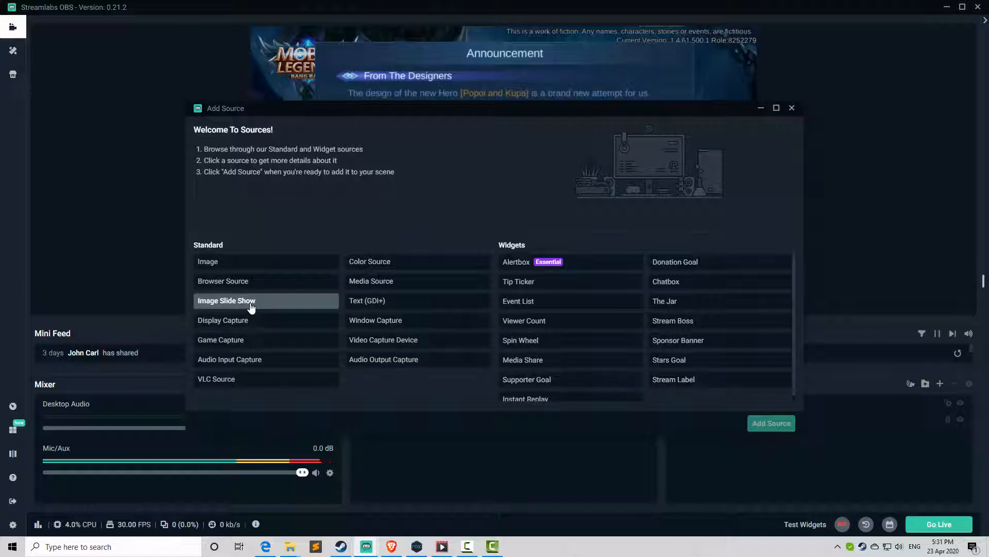
pyautogui.click(227, 301)
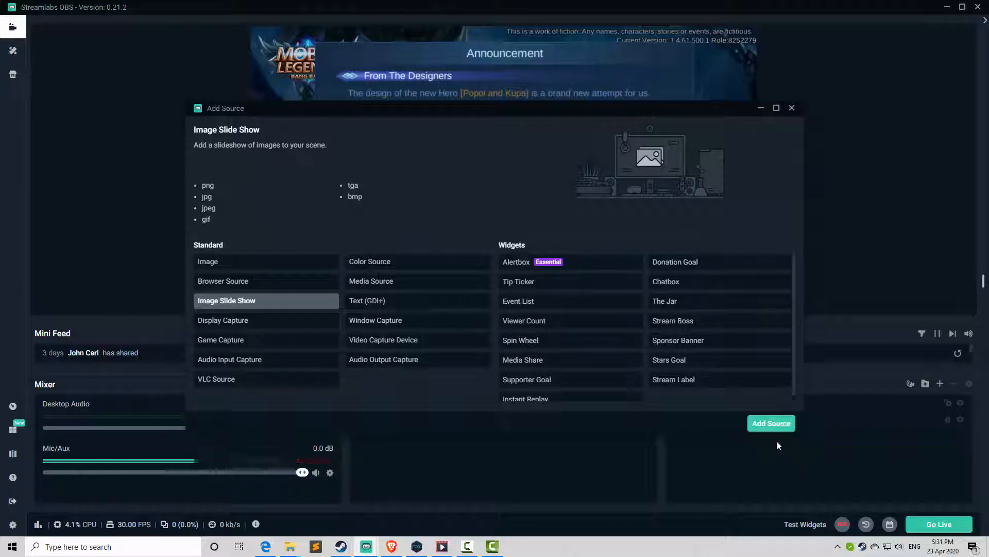
pyautogui.click(771, 422)
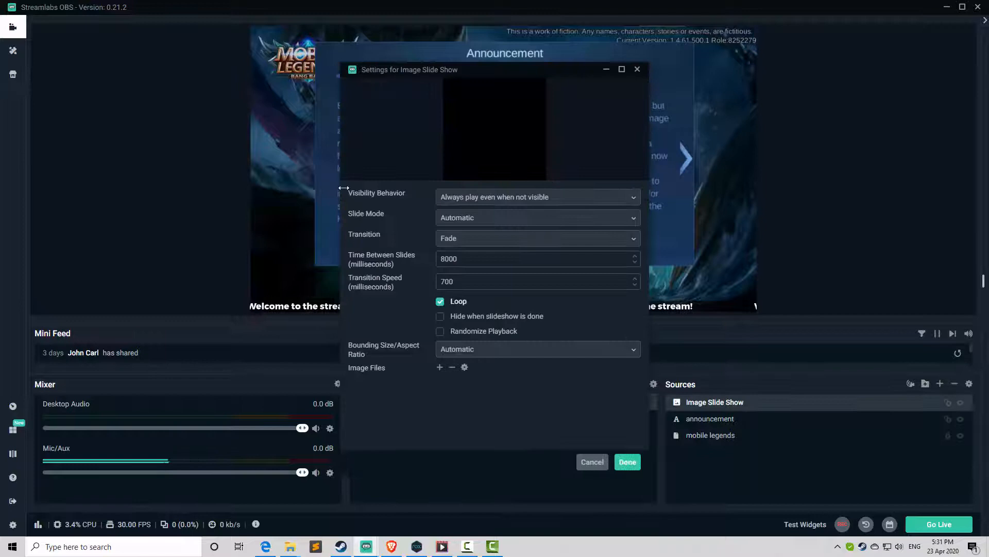
pyautogui.click(537, 196)
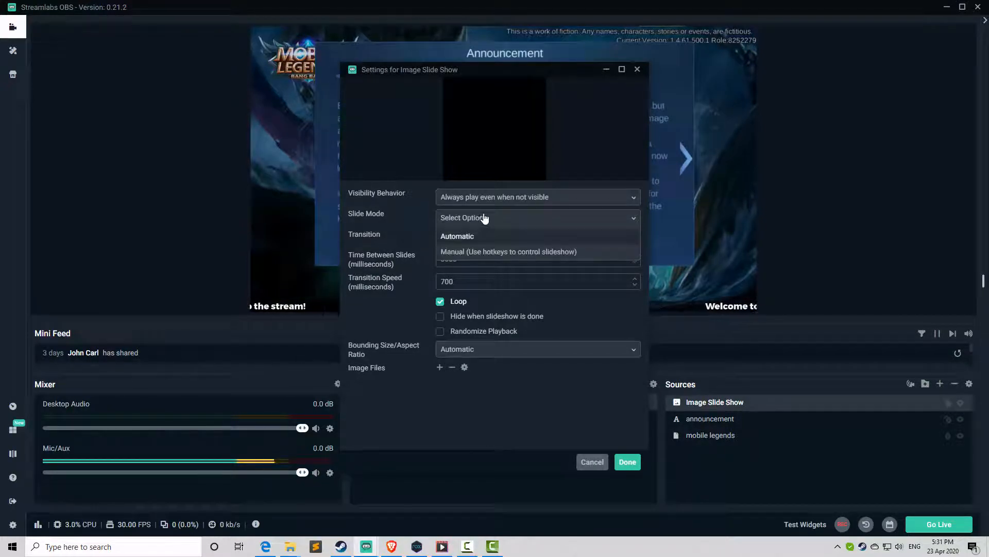
pyautogui.click(458, 236)
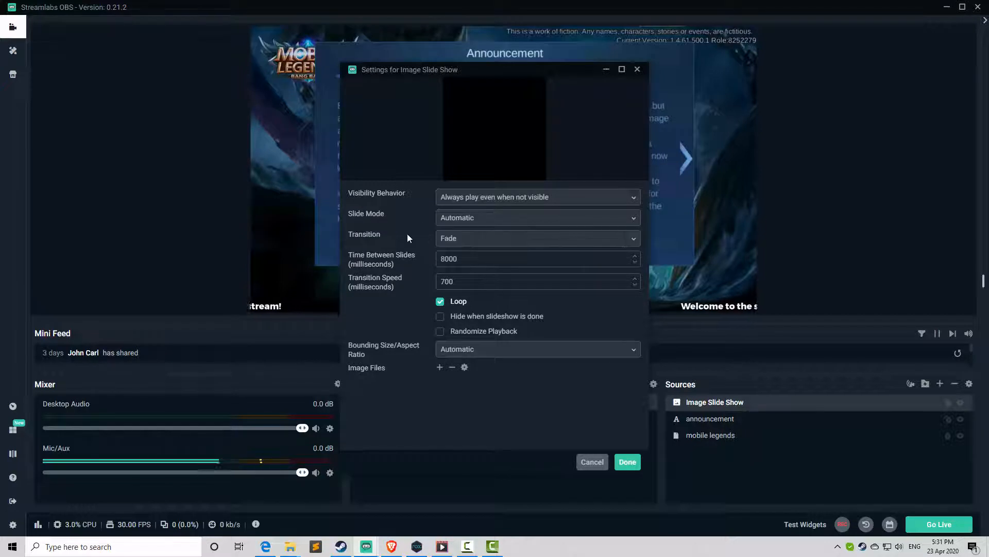
pyautogui.click(537, 238)
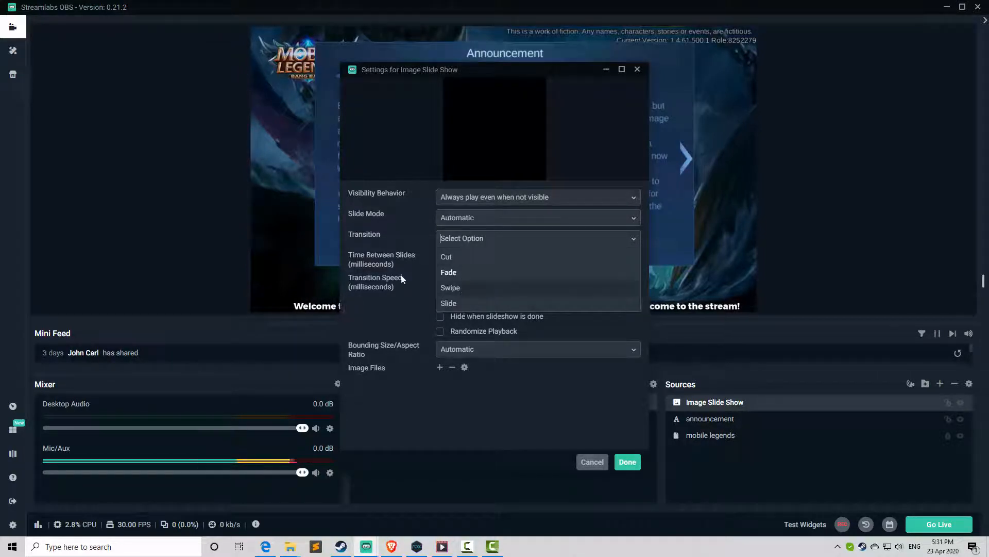
pyautogui.click(448, 272)
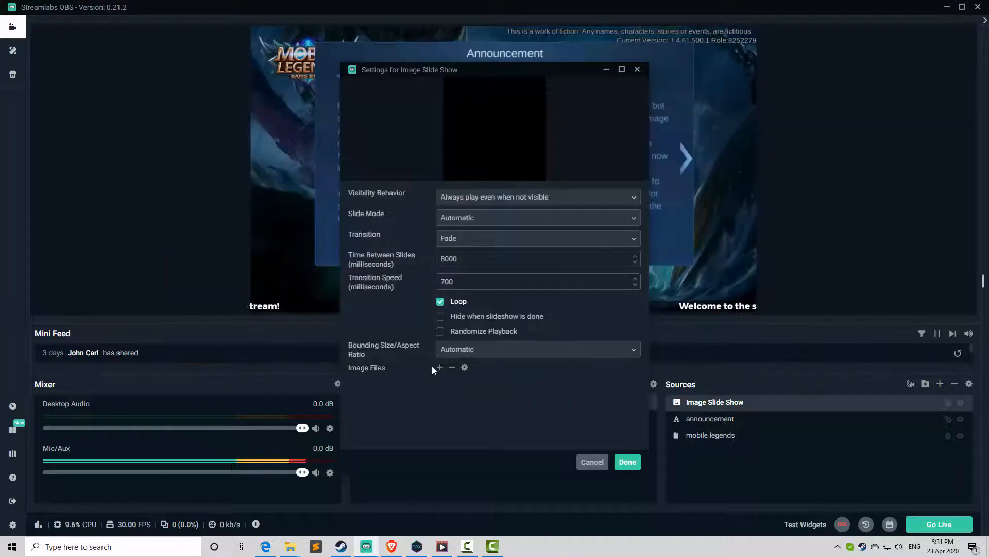
pyautogui.moveTo(439, 367)
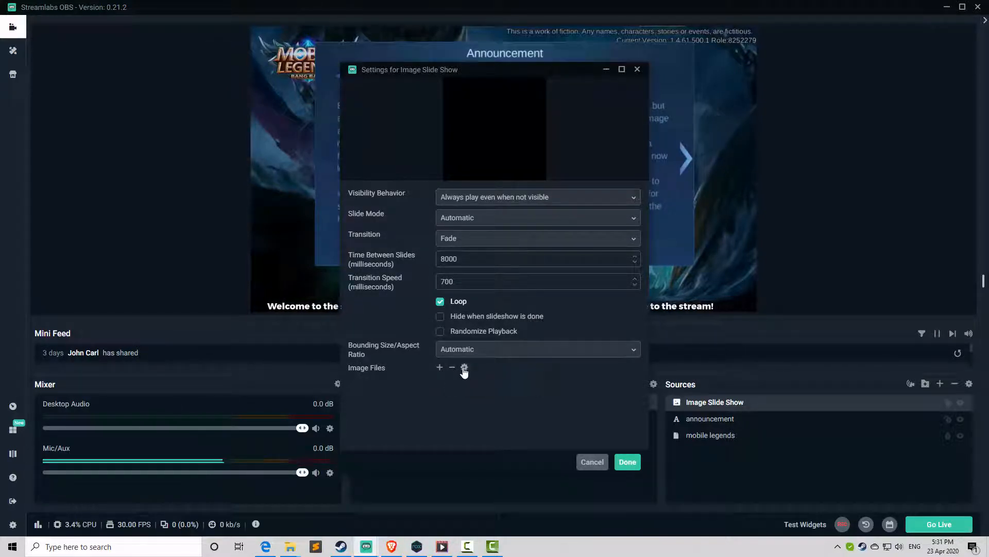
pyautogui.click(439, 367)
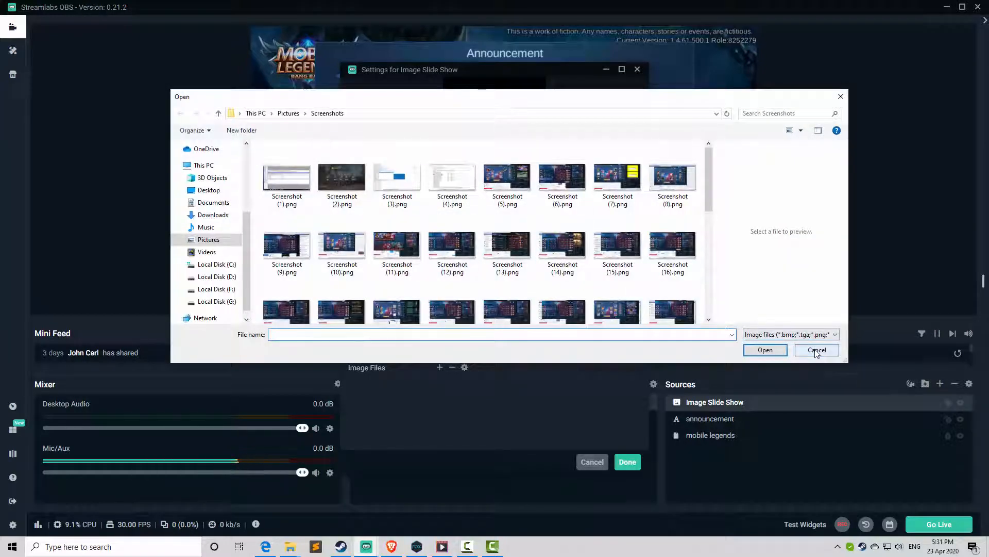
pyautogui.click(817, 351)
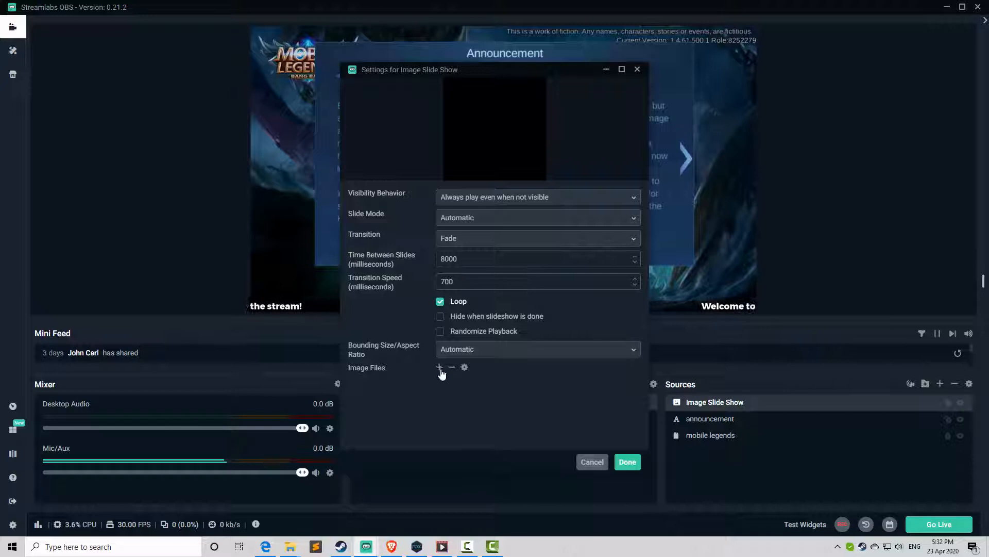
# Step: Add the Pictures\Screenshots directory to the slide show's image files
pyautogui.click(440, 367)
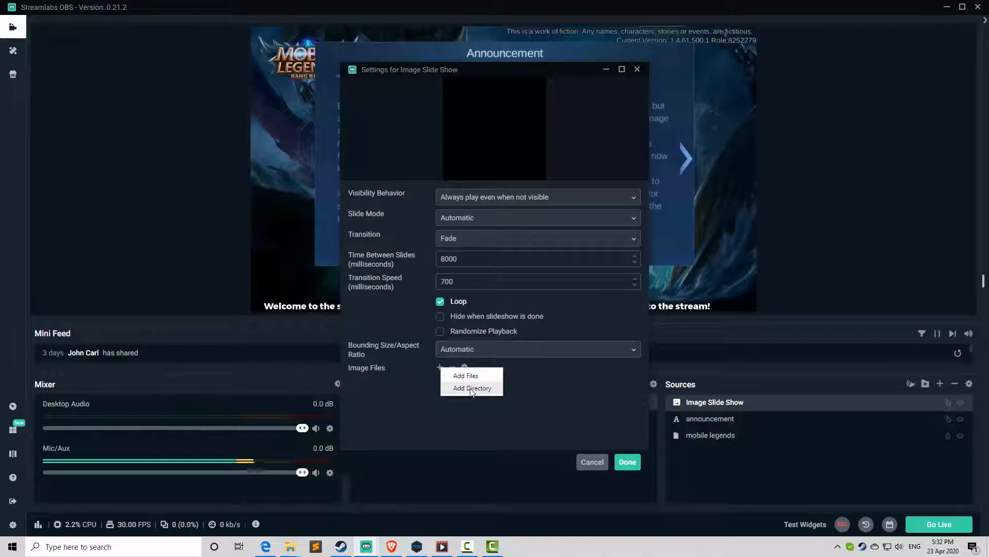
pyautogui.click(472, 388)
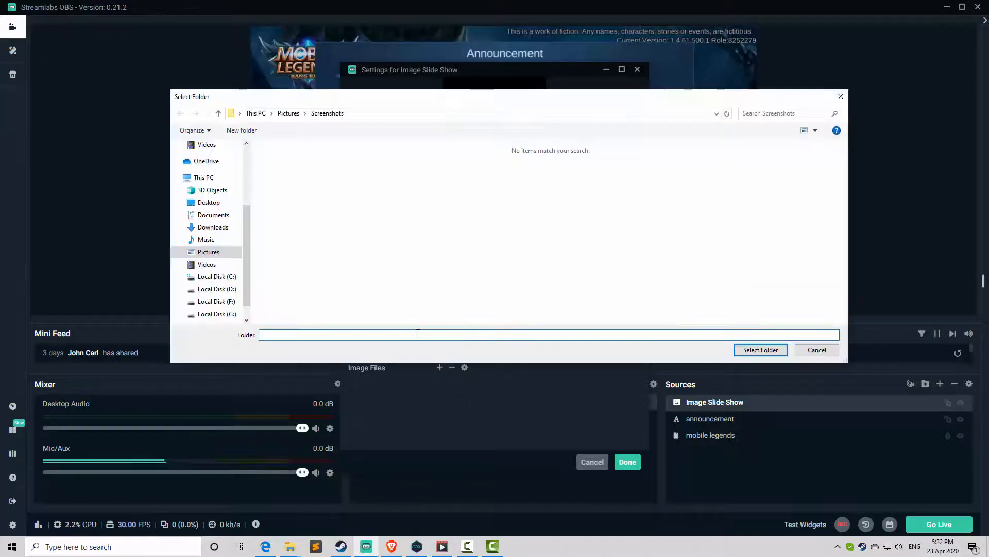
pyautogui.click(288, 113)
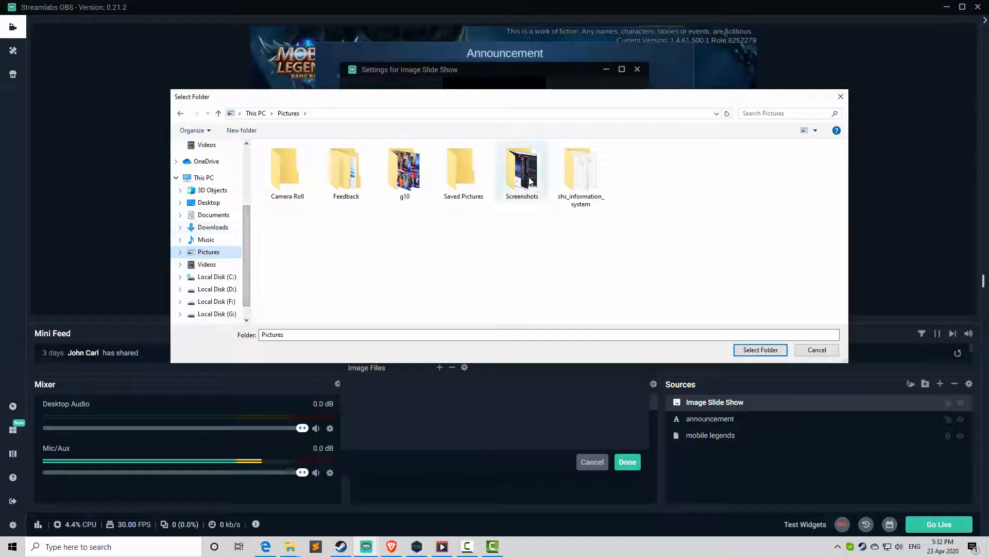
pyautogui.click(522, 167)
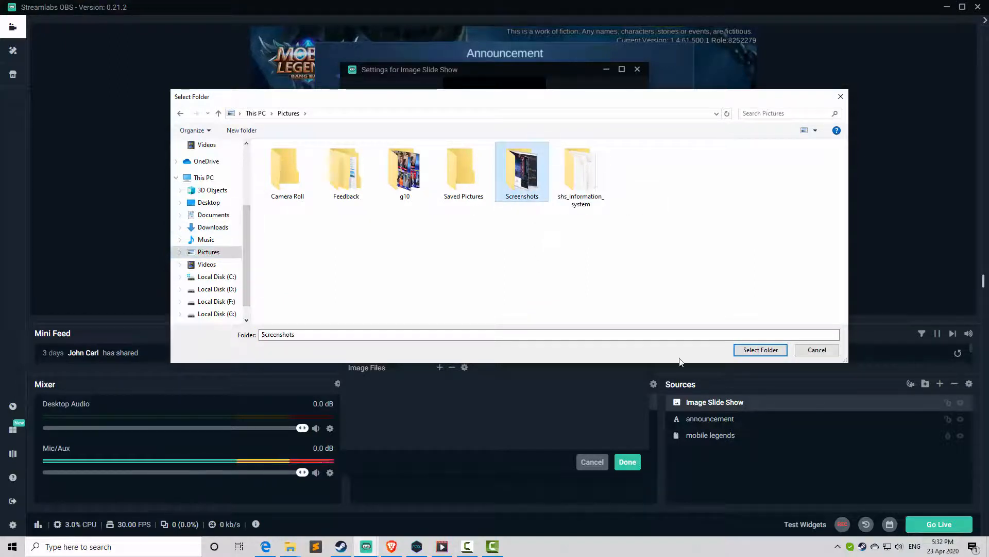
pyautogui.click(759, 350)
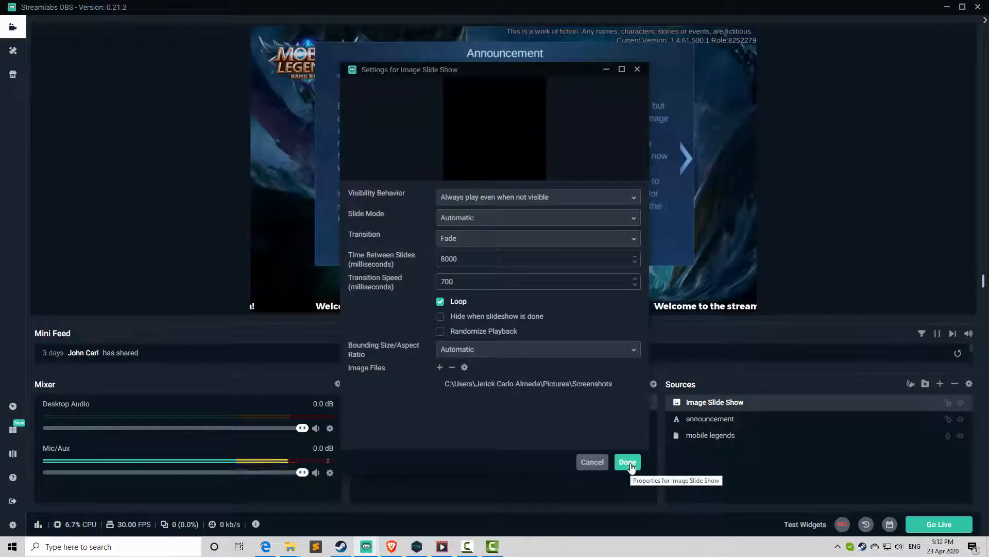
# Step: Close the settings, then reopen Properties and set Time Between Slides to 5000 ms
pyautogui.click(627, 461)
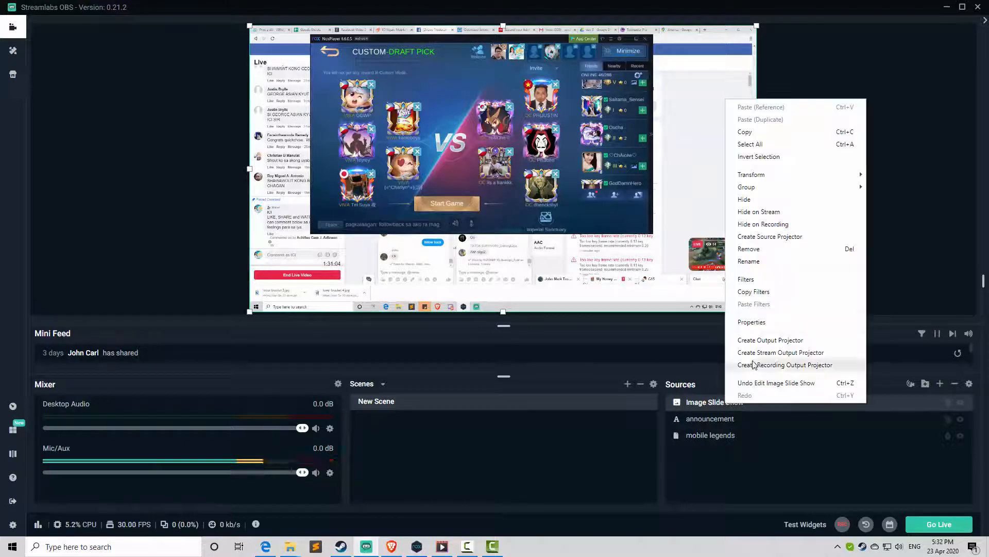
pyautogui.click(751, 322)
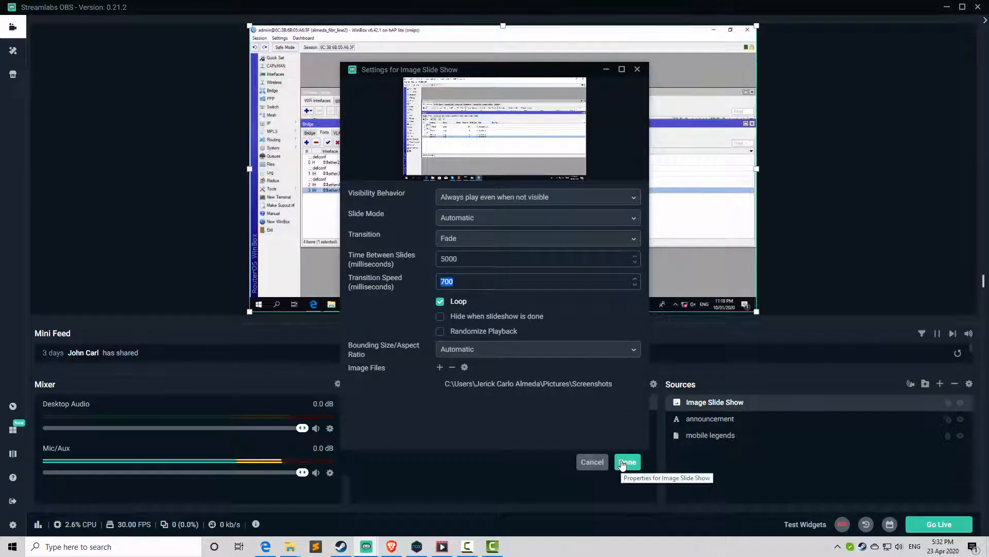
pyautogui.click(627, 461)
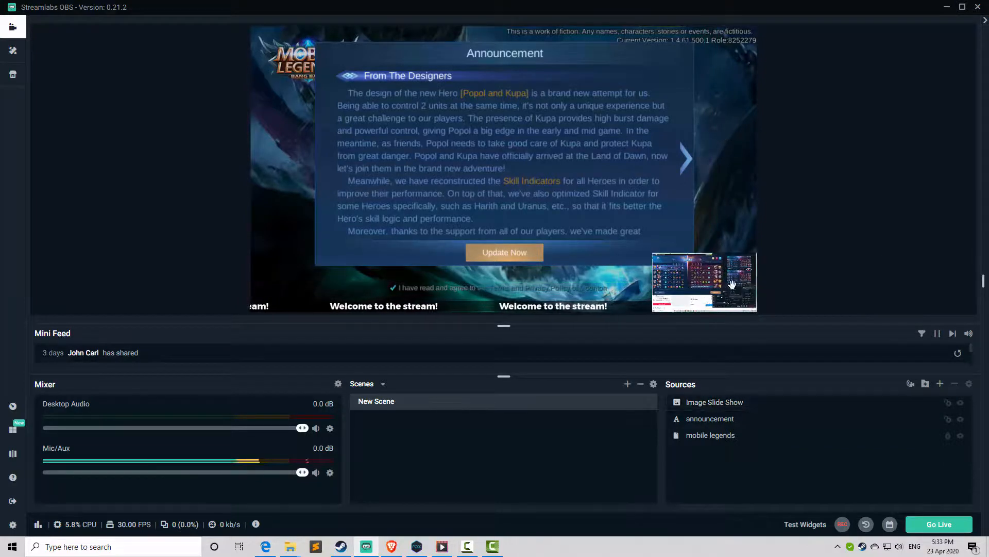
# Step: Resize the slide show and drag it into the bottom-right corner of the preview
pyautogui.click(715, 402)
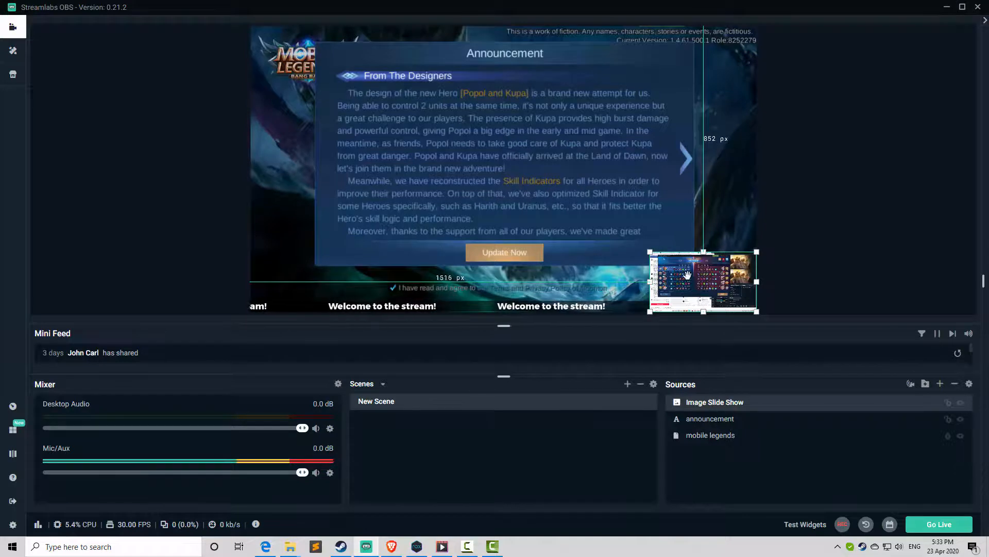
# Step: Change the slide show's Time Between Slides to 4000 milliseconds in Properties
pyautogui.rightClick(687, 277)
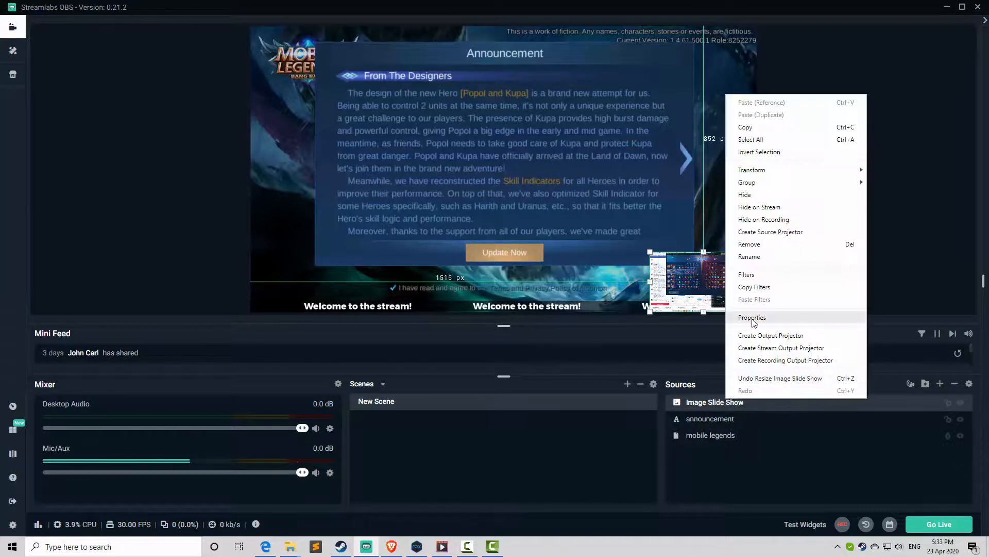
pyautogui.click(752, 317)
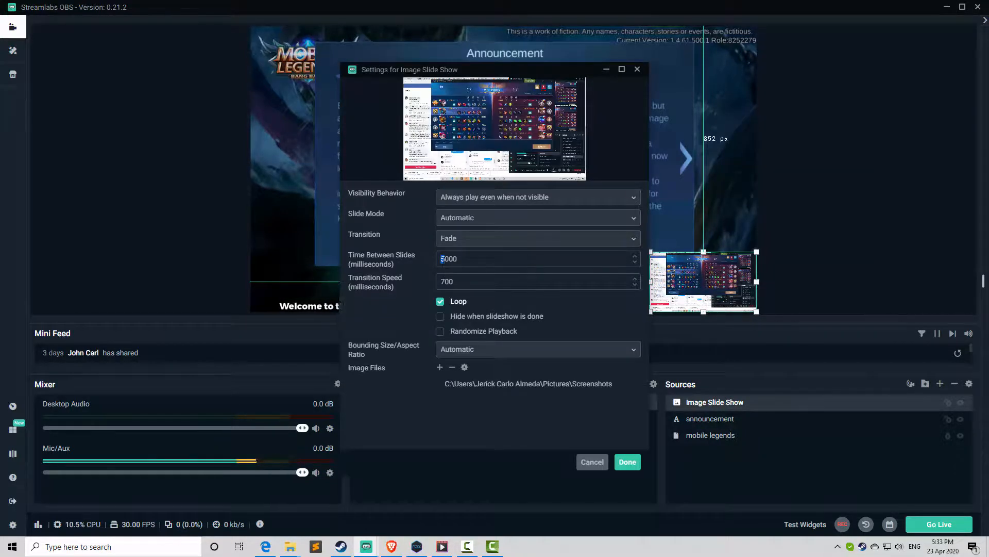
pyautogui.write('3000')
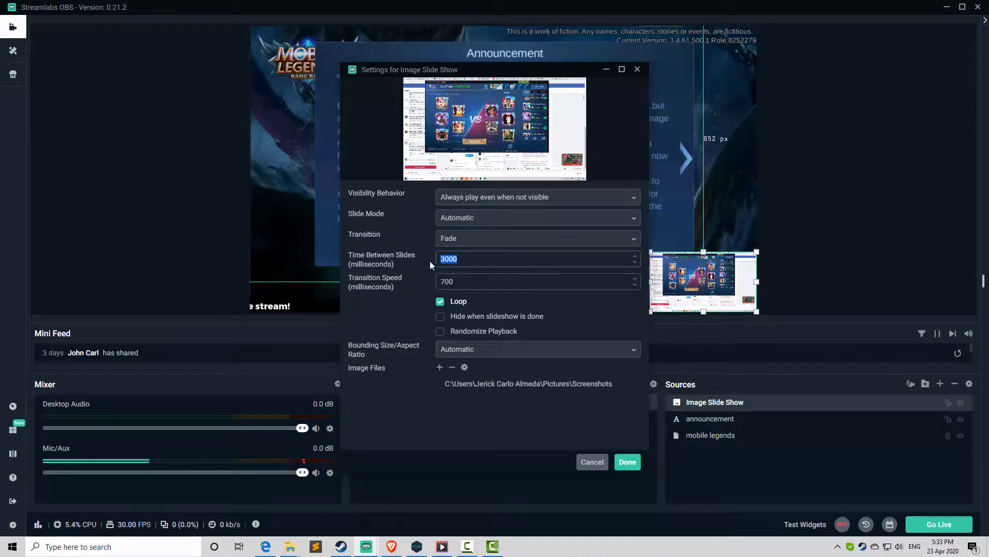
pyautogui.write('0')
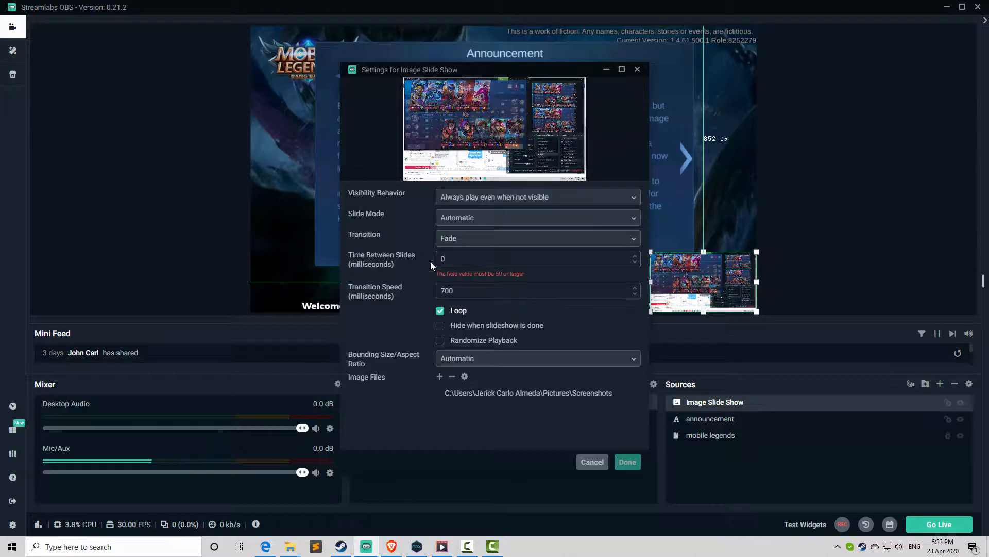
pyautogui.write('4000')
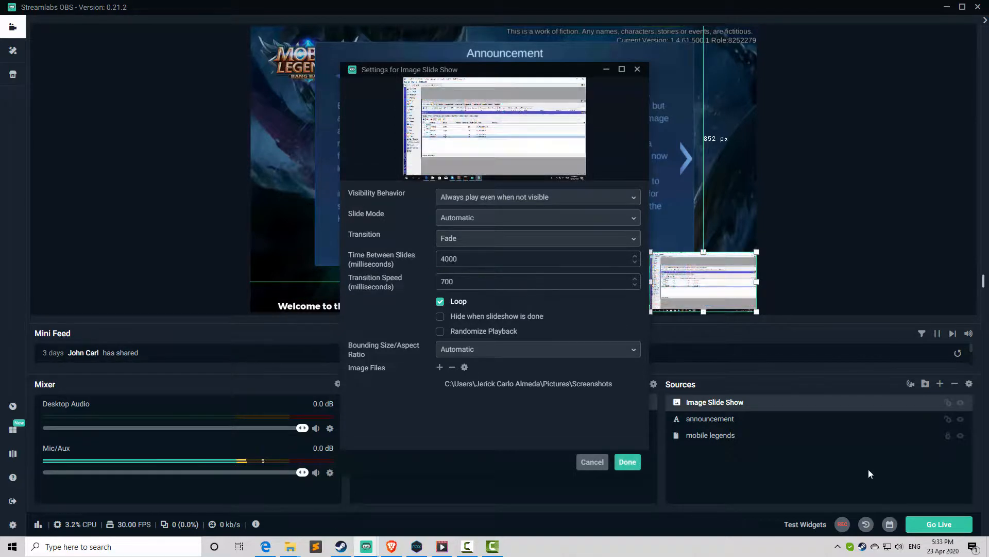
pyautogui.click(626, 461)
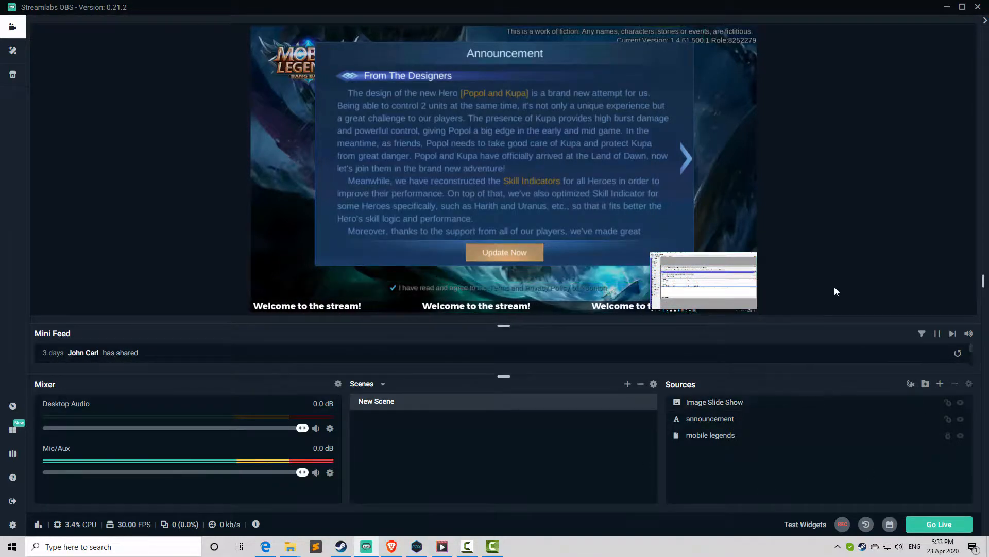